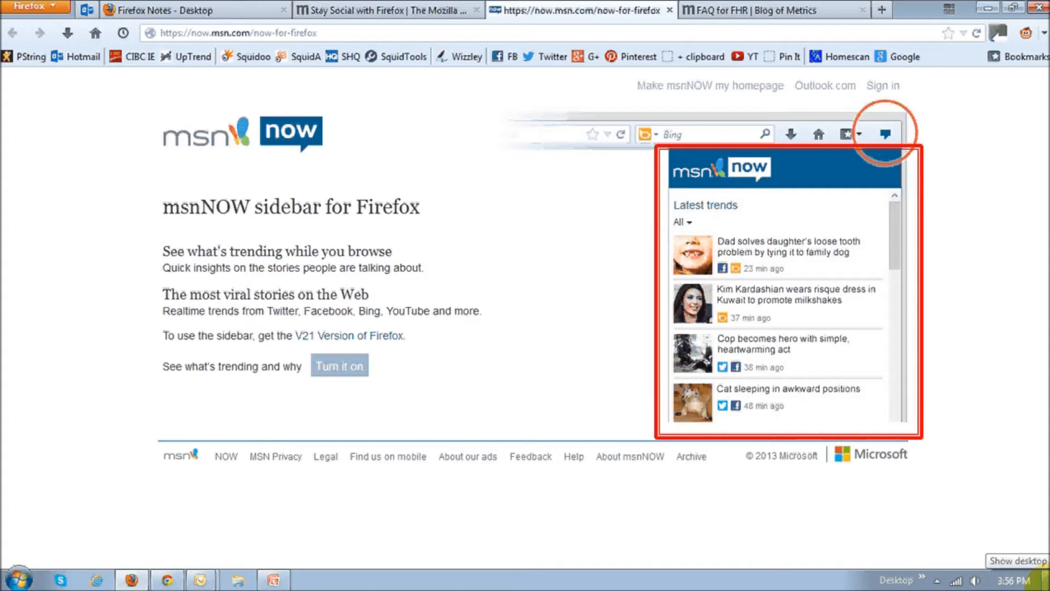
# - Keep 'Tell sites that I do not want to be tracked' selected among the three Tracking choices
pyautogui.click(339, 366)
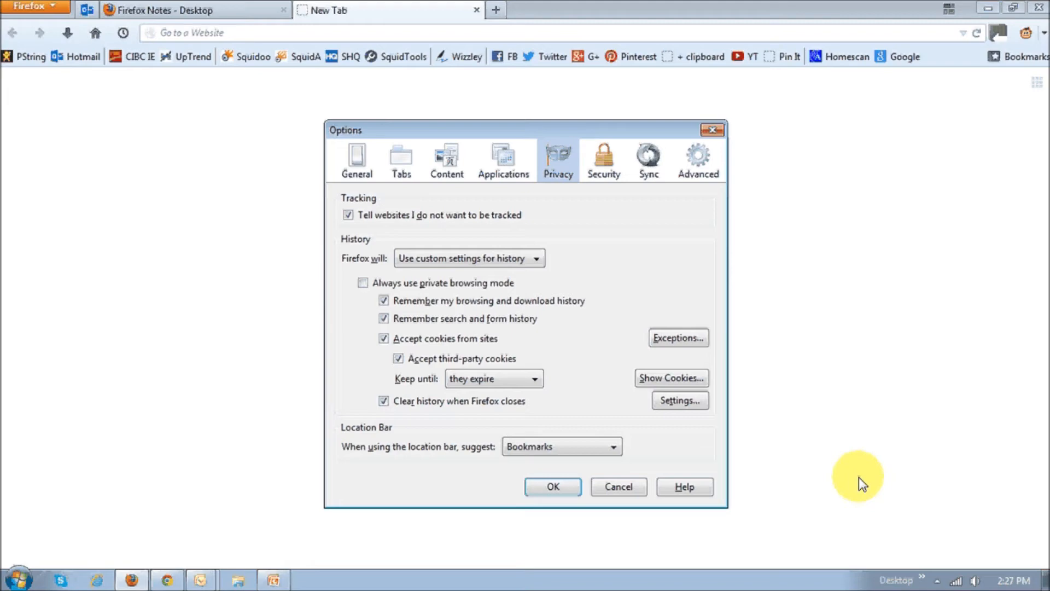
pyautogui.moveTo(493, 241)
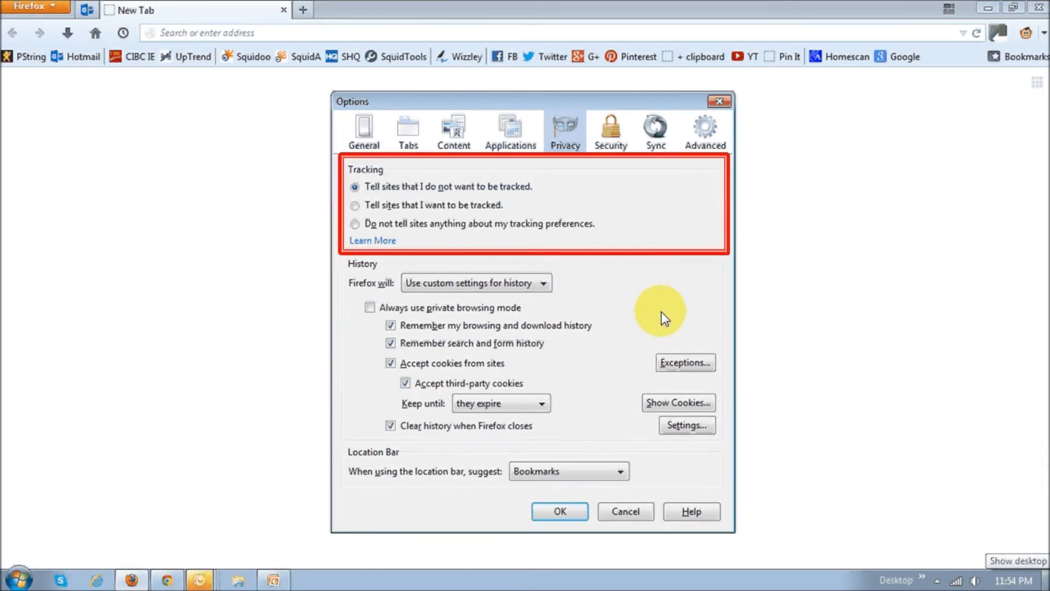
pyautogui.moveTo(659, 317)
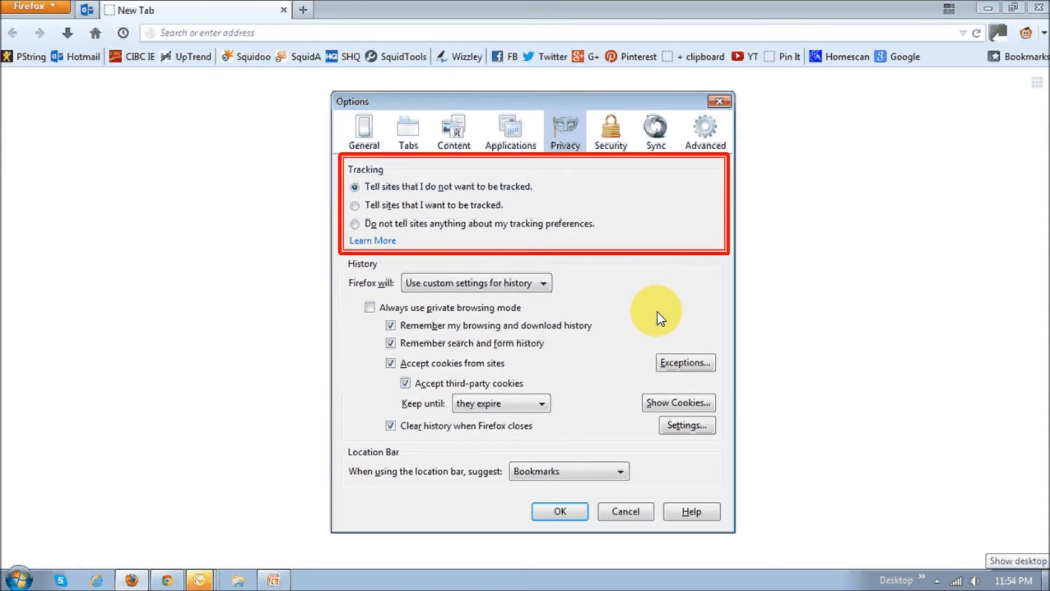
pyautogui.moveTo(617, 267)
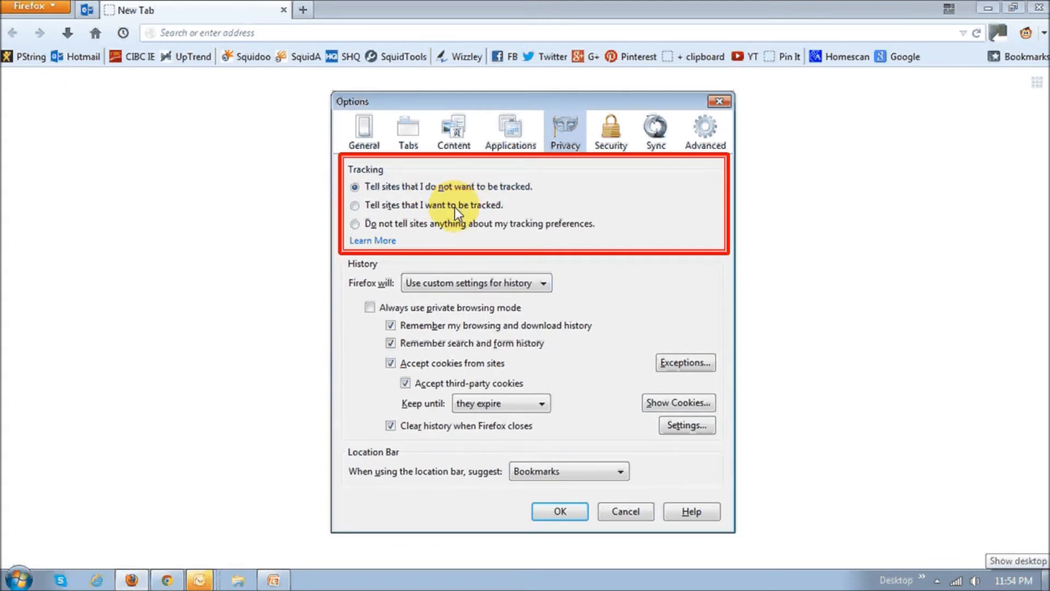
pyautogui.moveTo(448, 237)
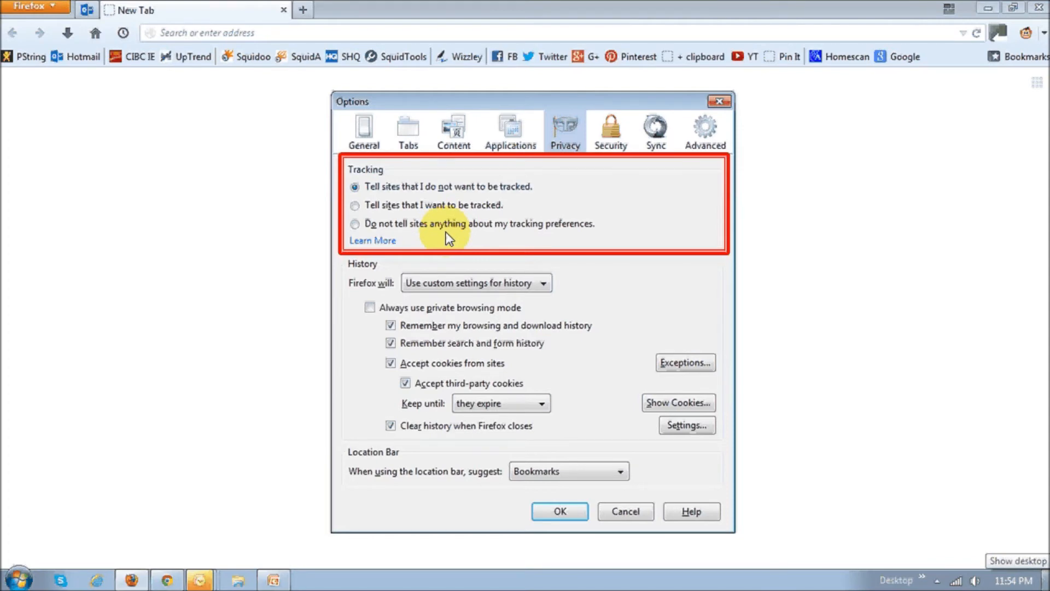
# - Show the Advanced > Data Choices settings with Telemetry, Health Report and Crash Reporter enabled
pyautogui.click(704, 130)
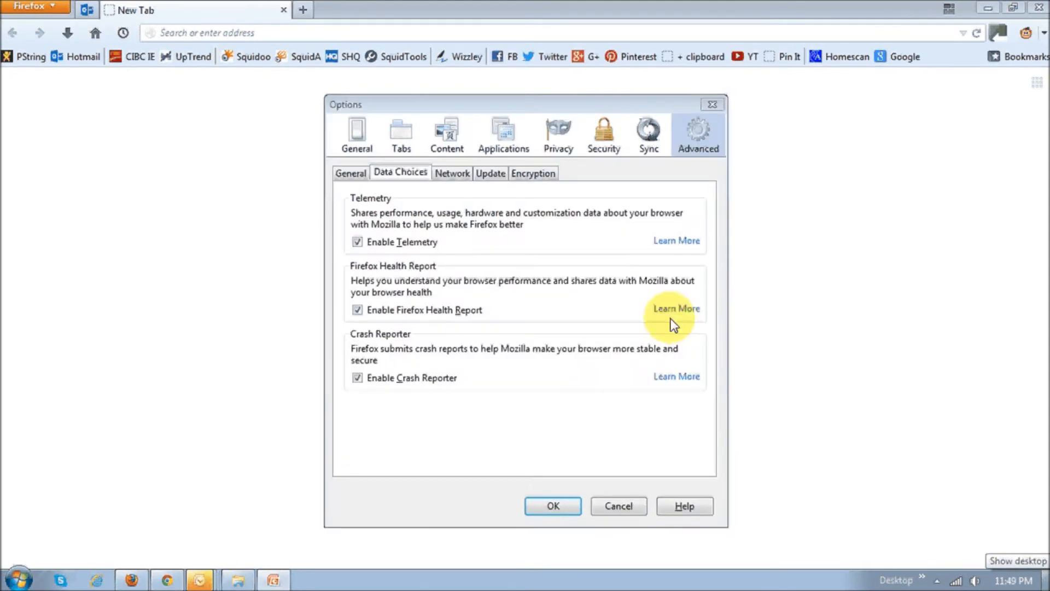
pyautogui.moveTo(756, 356)
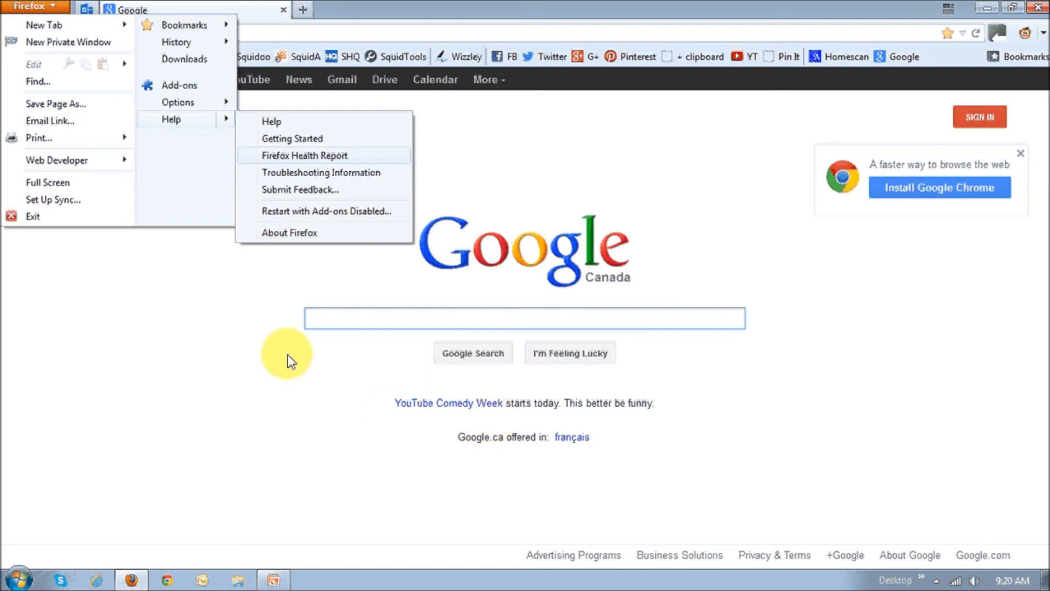
pyautogui.moveTo(96, 65)
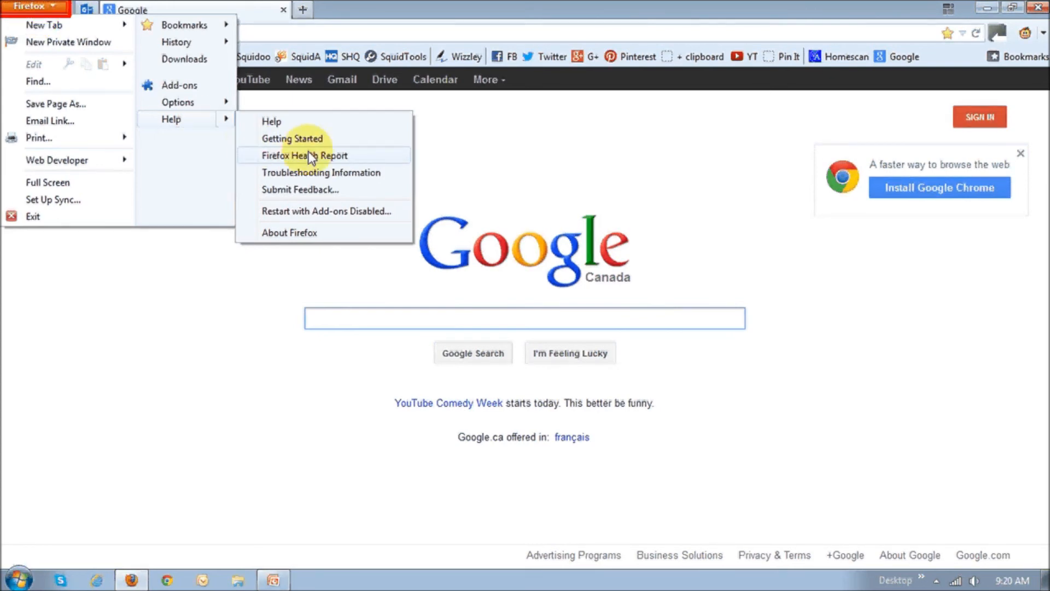
pyautogui.moveTo(338, 169)
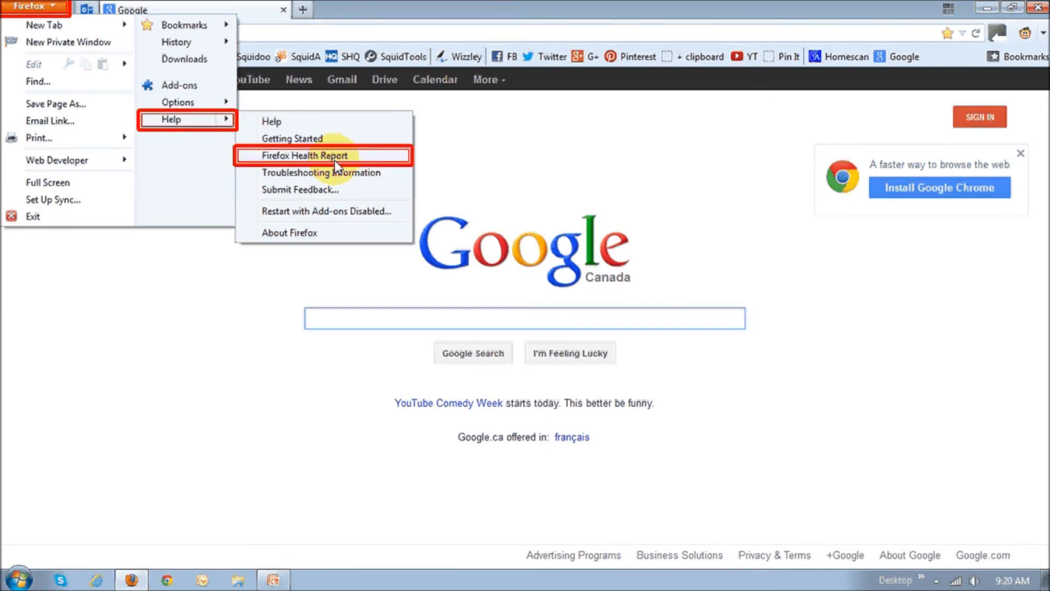
# - Open the Firefox Health Report page from the Help menu
pyautogui.click(305, 154)
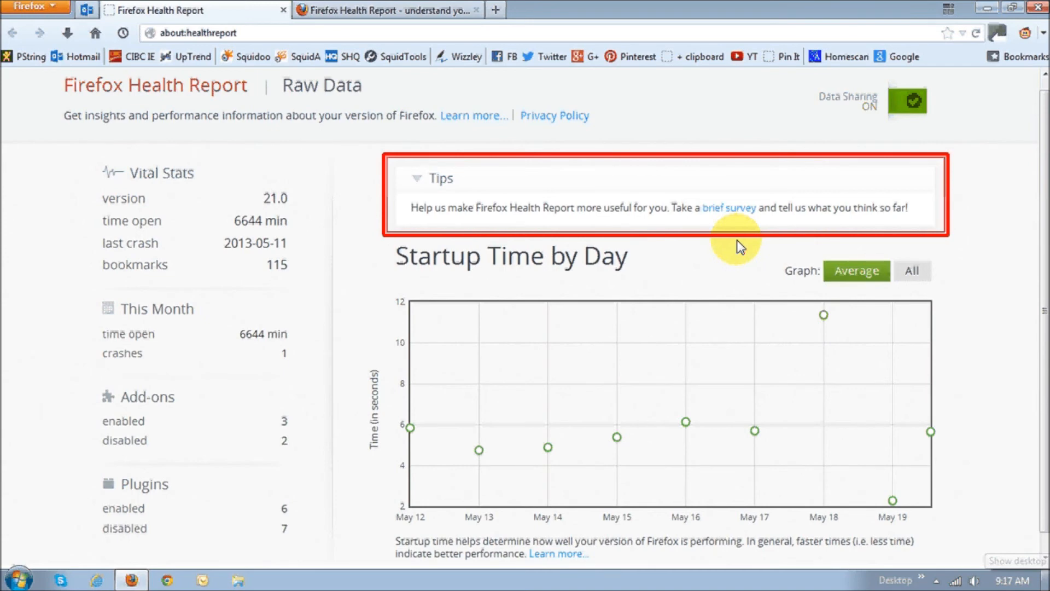
pyautogui.moveTo(1008, 341)
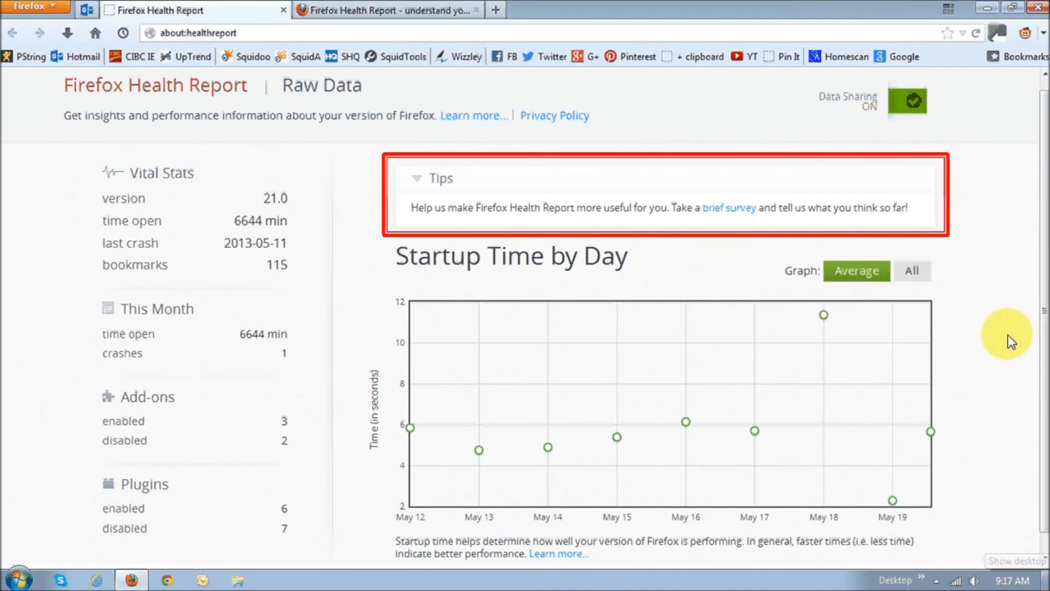